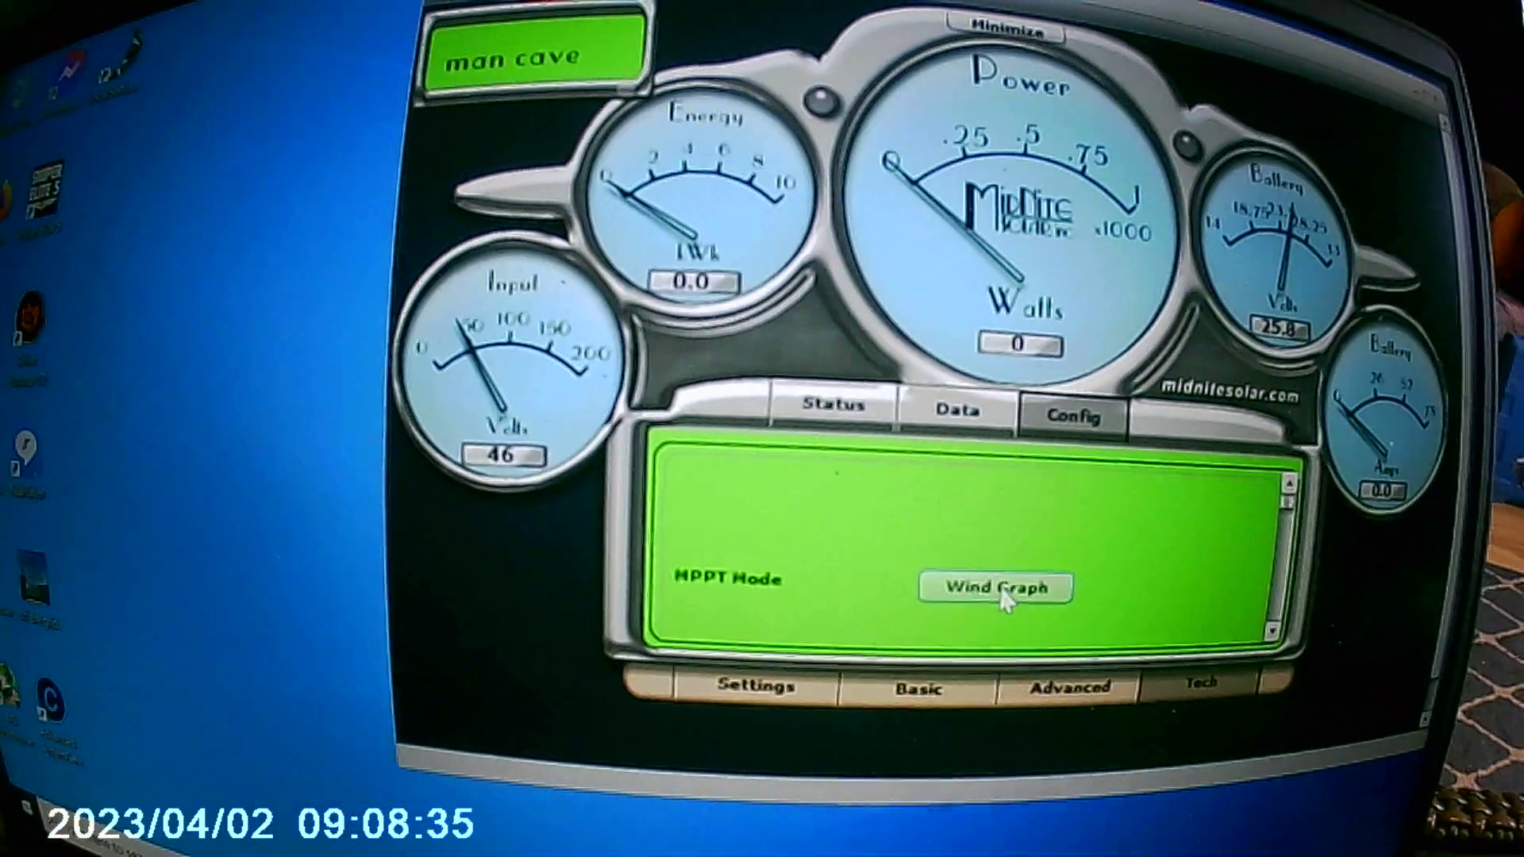
Step: Show the Wind Graph for the Classic's active profile with its amp-versus-volt points
click(994, 587)
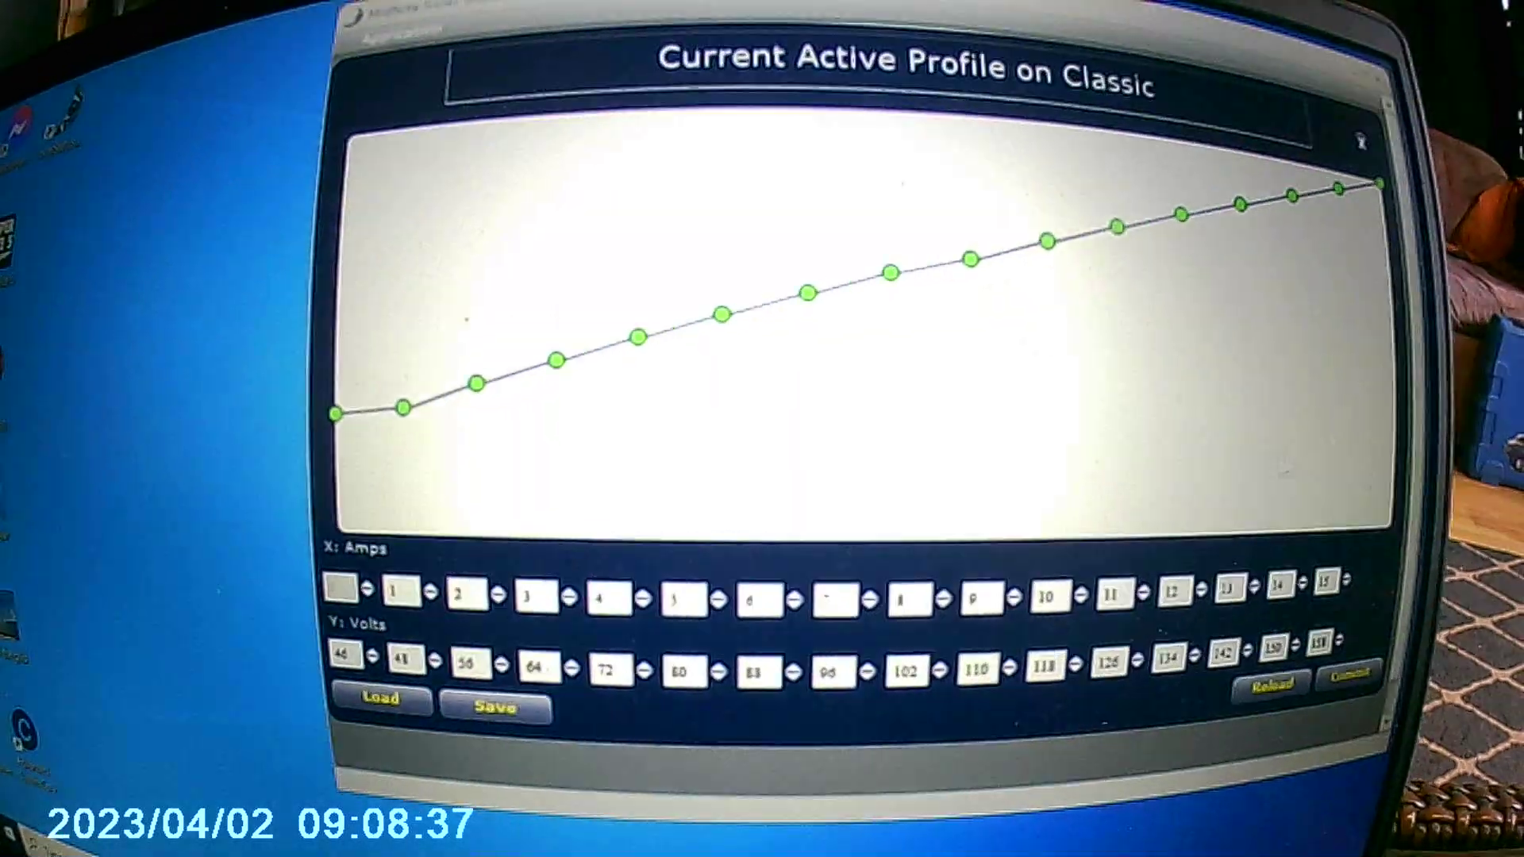